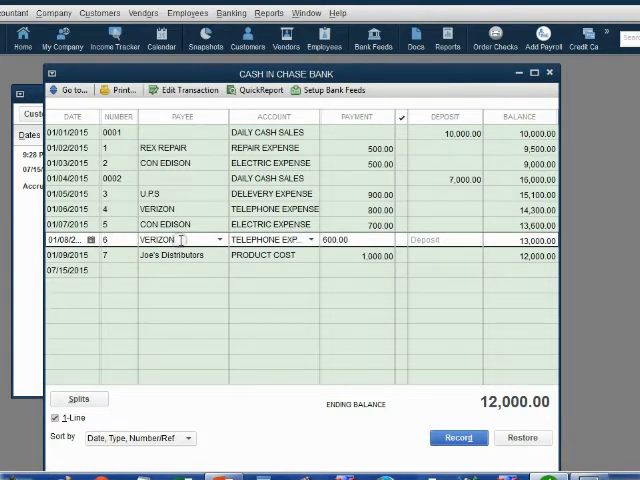
# Void check 6 to Verizon and record it without creating journal entries.
pyautogui.rightClick(170, 239)
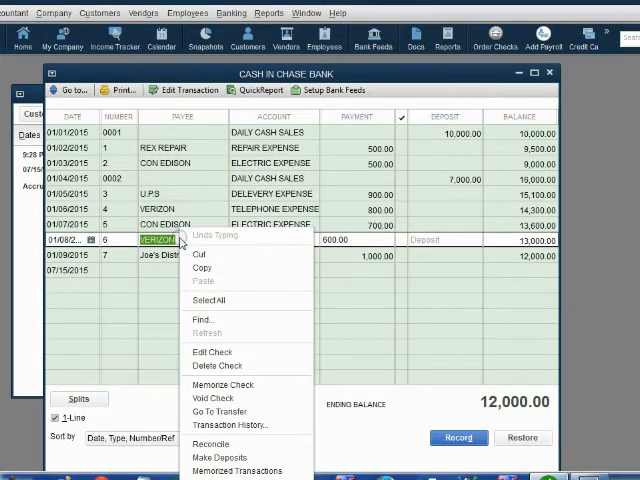
pyautogui.moveTo(209, 300)
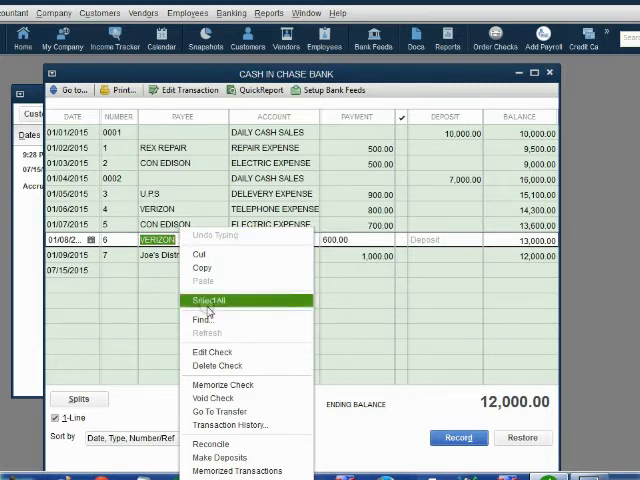
pyautogui.moveTo(212, 398)
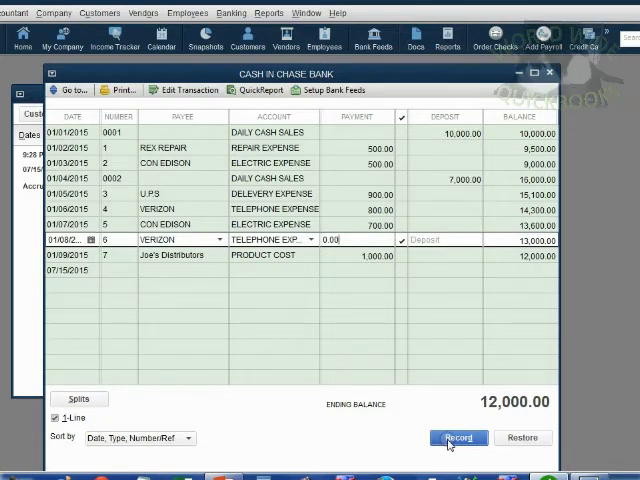
pyautogui.click(458, 437)
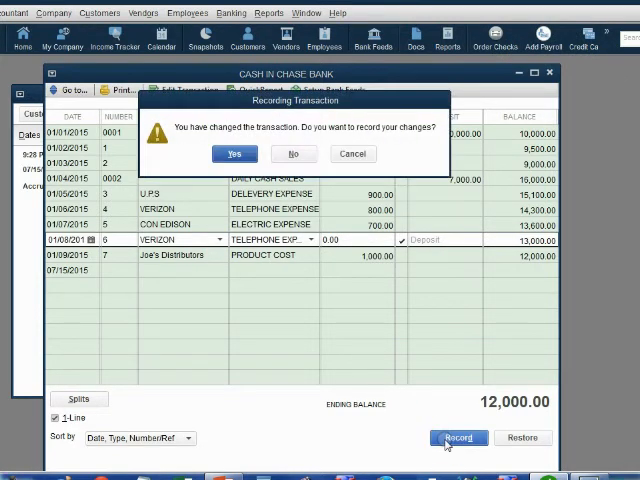
pyautogui.moveTo(234, 153)
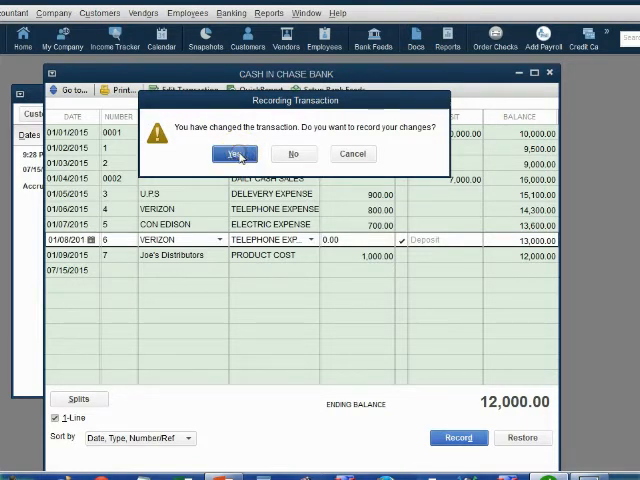
pyautogui.click(235, 153)
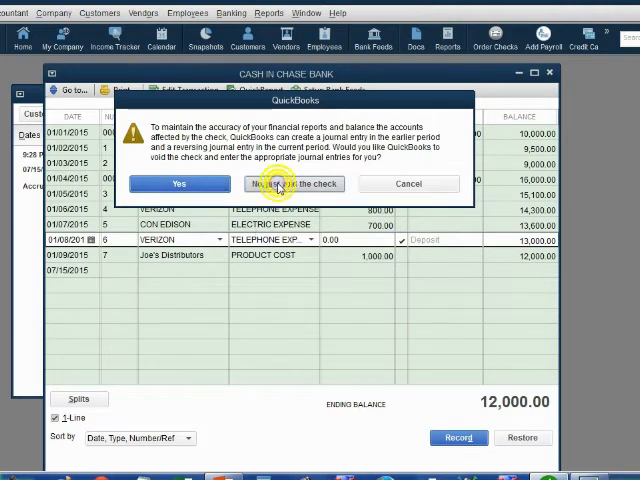
pyautogui.click(294, 183)
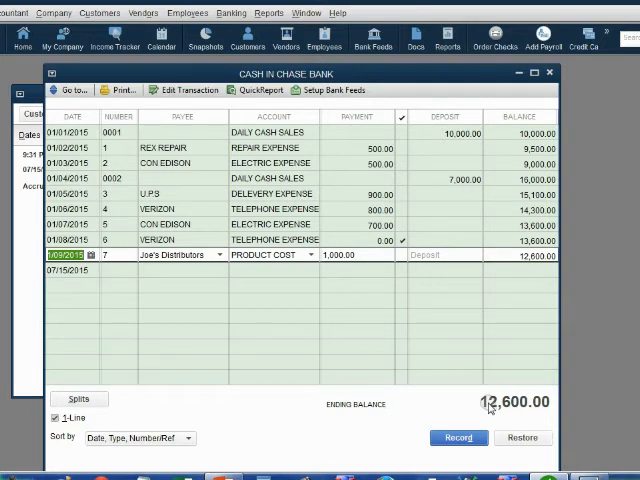
pyautogui.moveTo(592, 302)
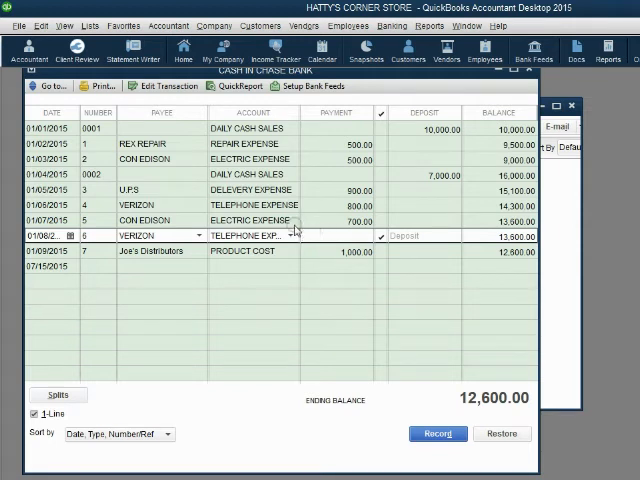
# Re-enter the 600.00 payment on check 6 and accept the cleared and old-transaction warnings.
pyautogui.write('600')
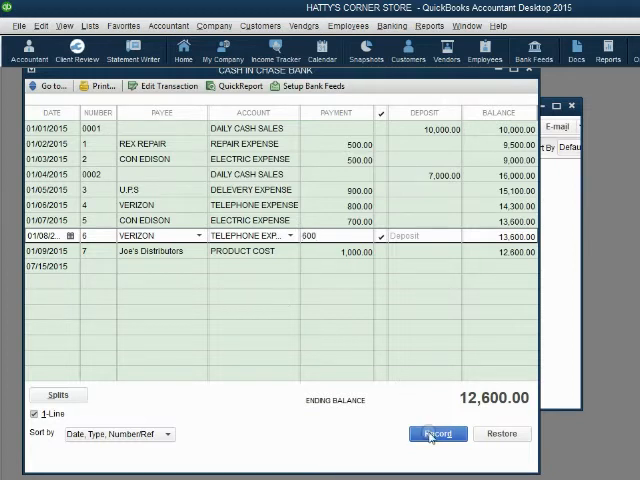
pyautogui.click(437, 433)
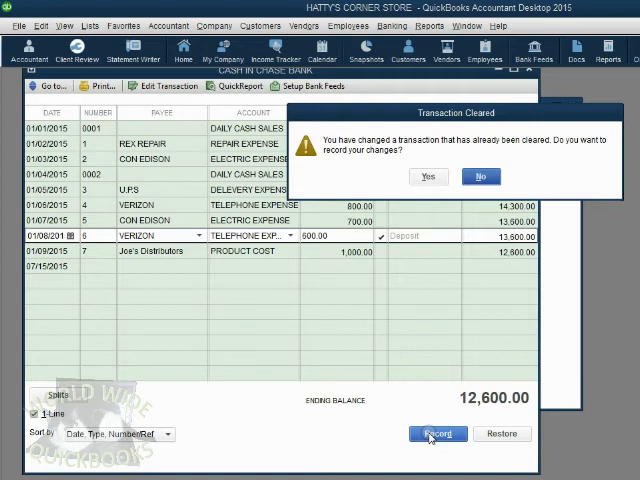
pyautogui.click(428, 176)
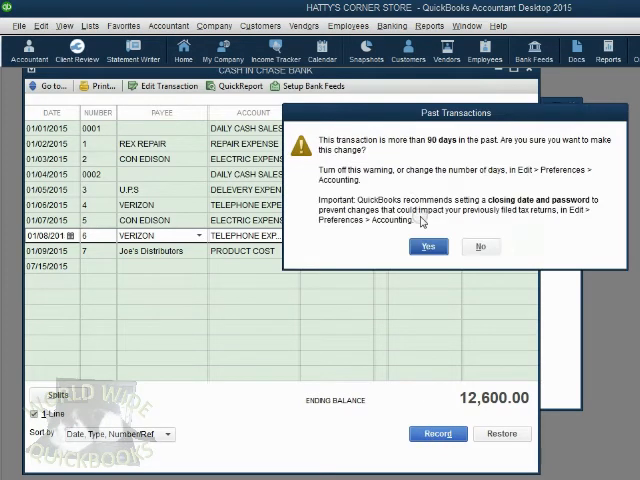
pyautogui.click(428, 246)
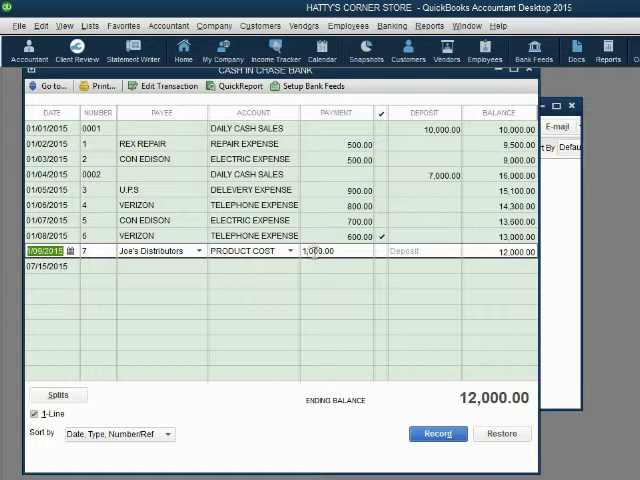
# Void check 6 to Verizon via the Edit menu and confirm the cleared-transaction warning.
pyautogui.click(320, 235)
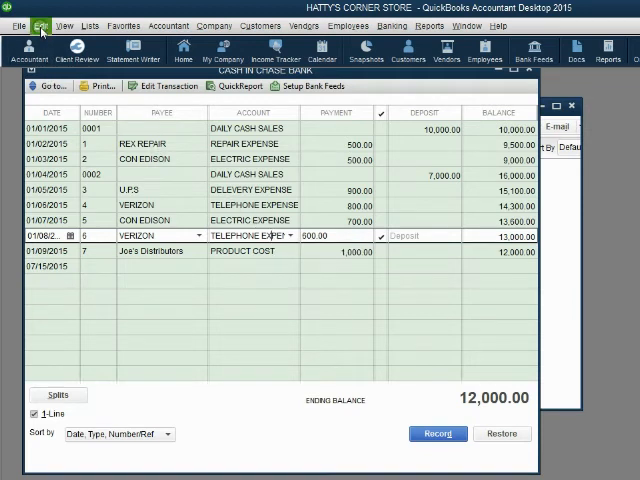
pyautogui.click(40, 25)
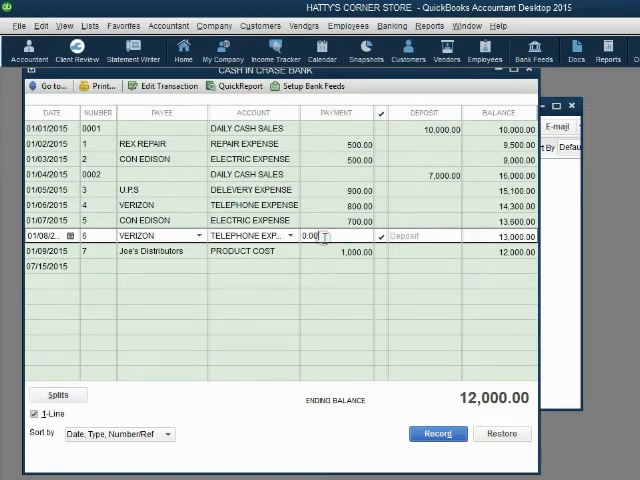
pyautogui.click(437, 433)
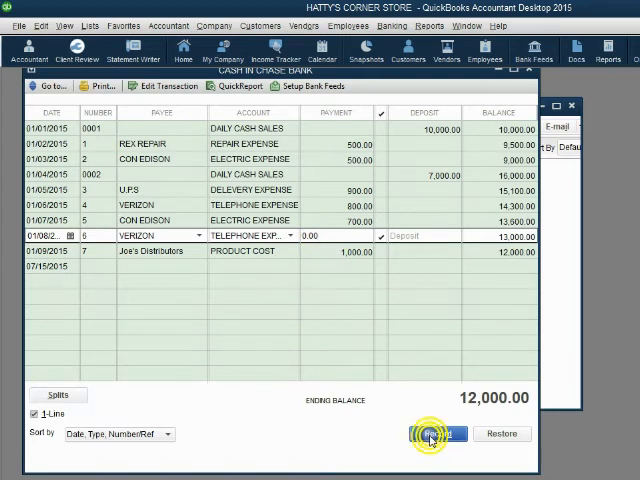
pyautogui.click(437, 433)
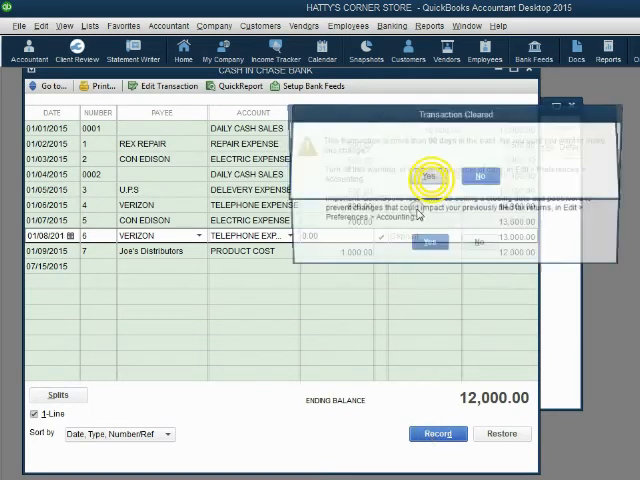
pyautogui.click(430, 176)
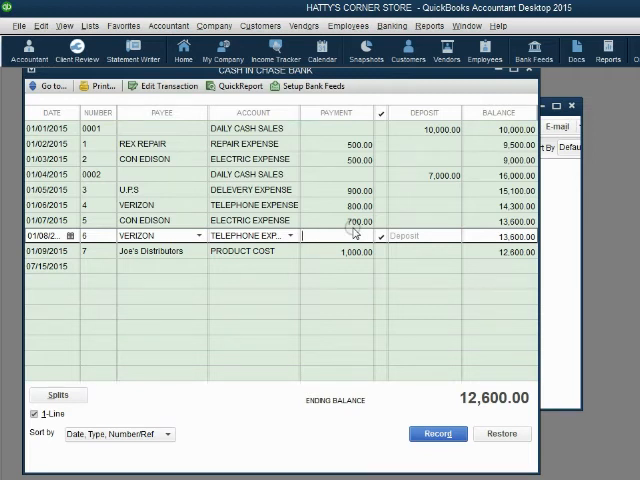
# Enter 600 as check 6's payment and record the change.
pyautogui.write('600')
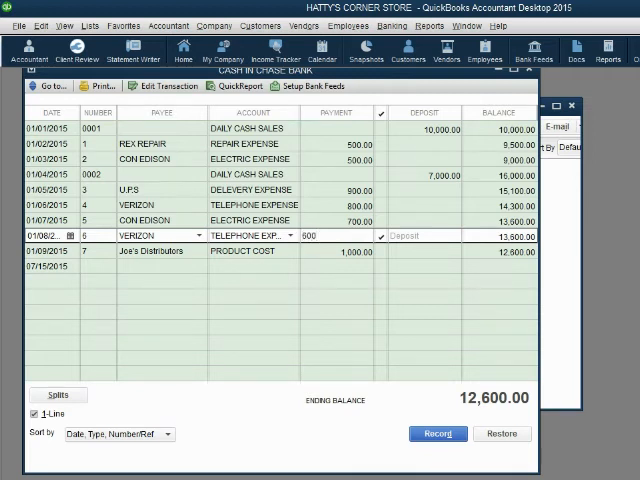
pyautogui.click(437, 433)
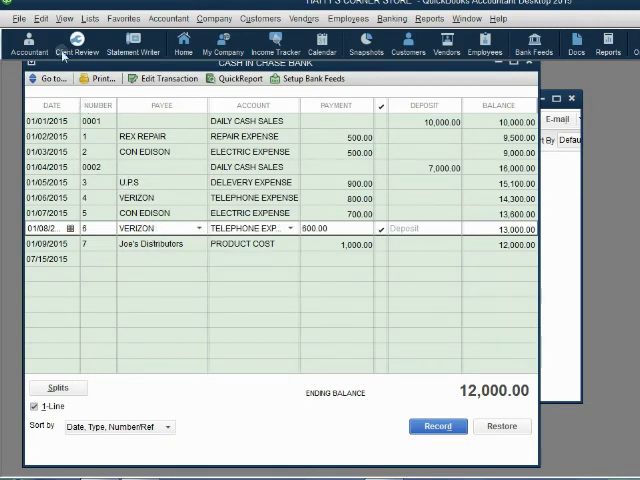
# Delete check #6 to Verizon through Edit > Delete Check and confirm the deletion.
pyautogui.click(40, 18)
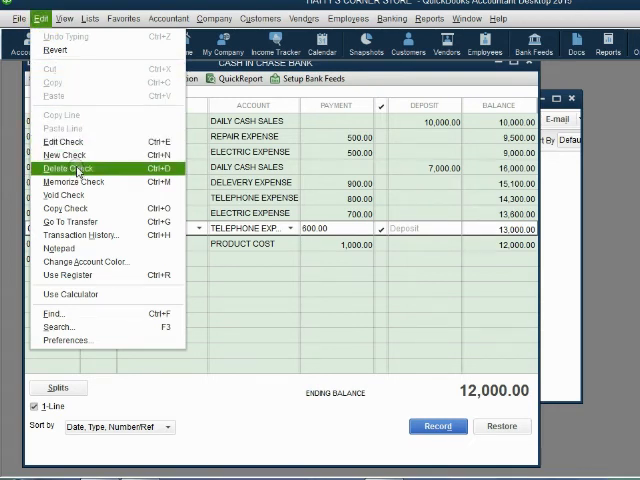
pyautogui.moveTo(225, 232)
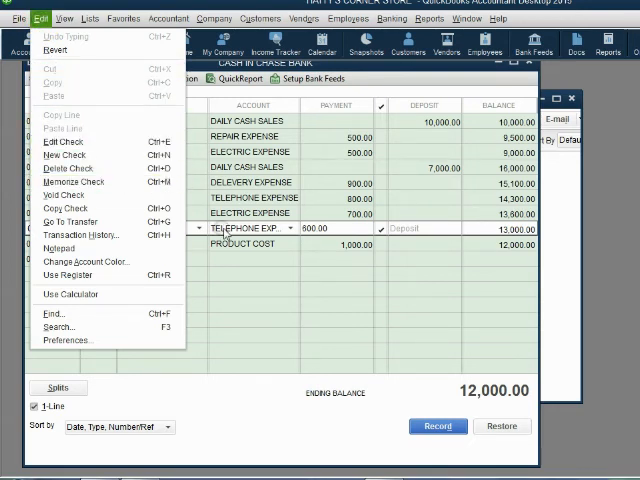
pyautogui.click(64, 18)
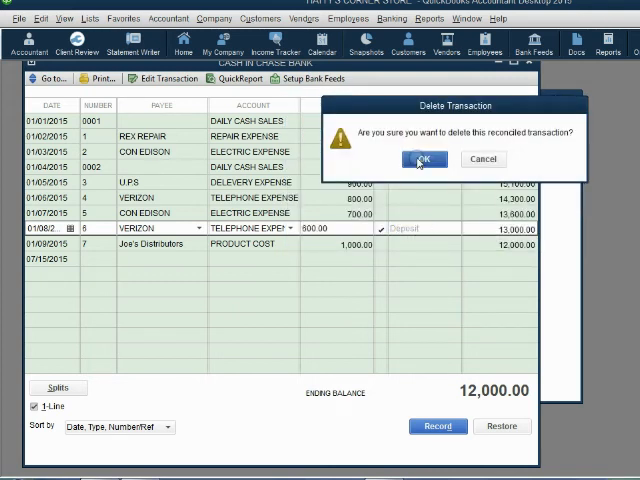
pyautogui.click(424, 159)
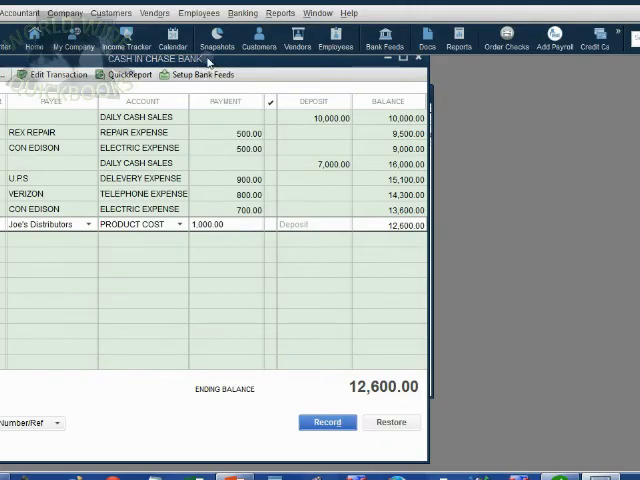
# Run the Voided/Deleted Transactions Detail report from the Reports menu.
pyautogui.click(280, 12)
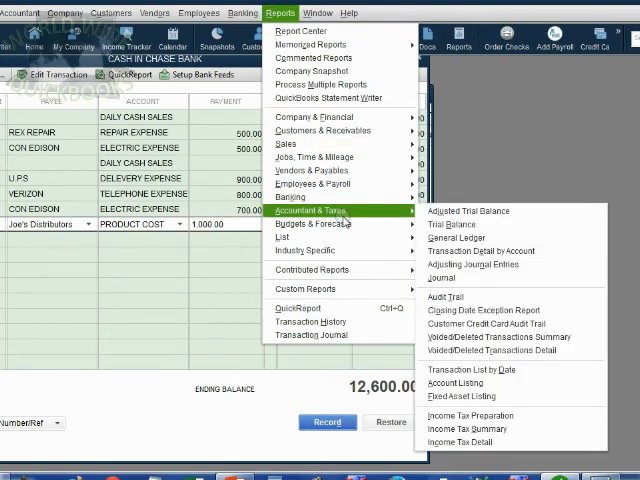
pyautogui.moveTo(486, 291)
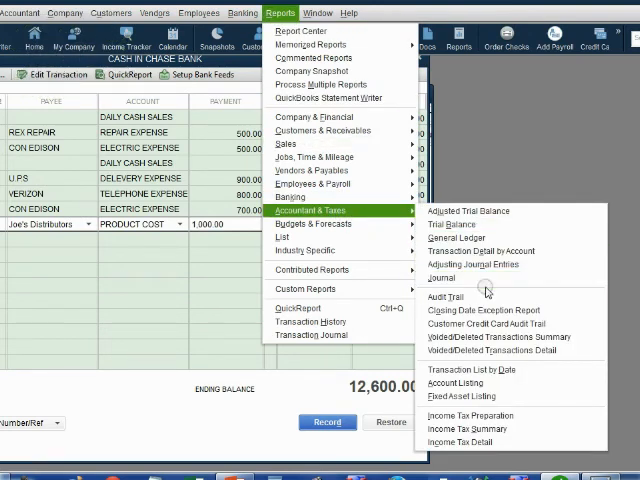
pyautogui.moveTo(490, 350)
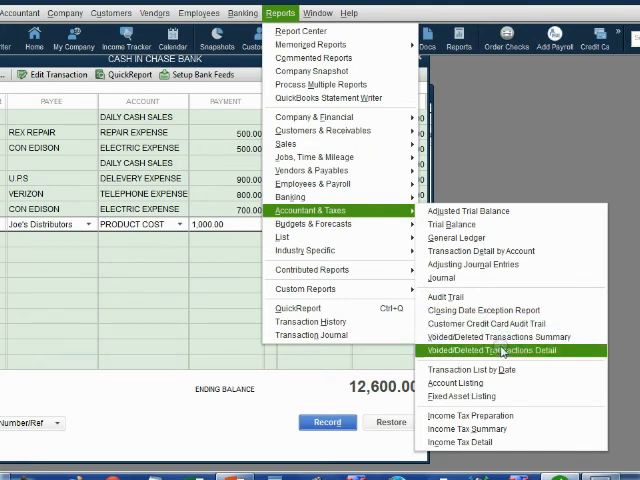
pyautogui.click(497, 350)
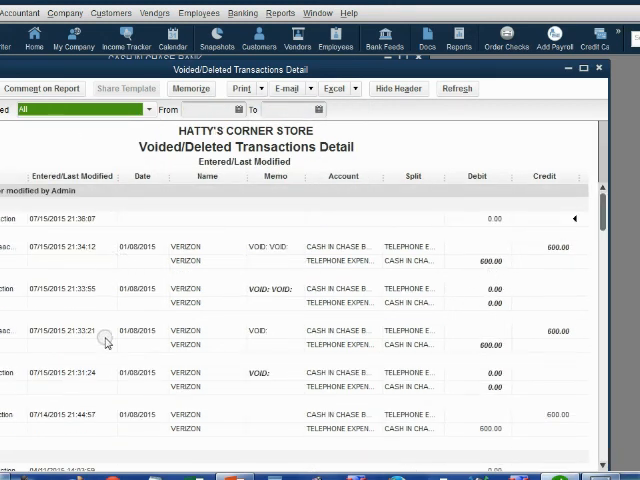
pyautogui.moveTo(57, 330)
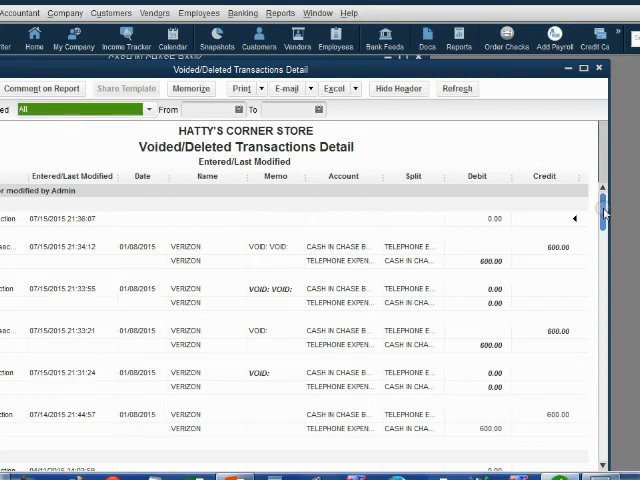
pyautogui.scroll(-3)
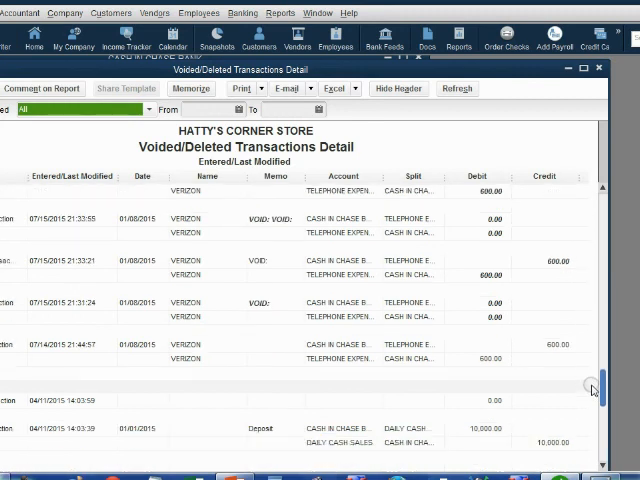
pyautogui.scroll(-3)
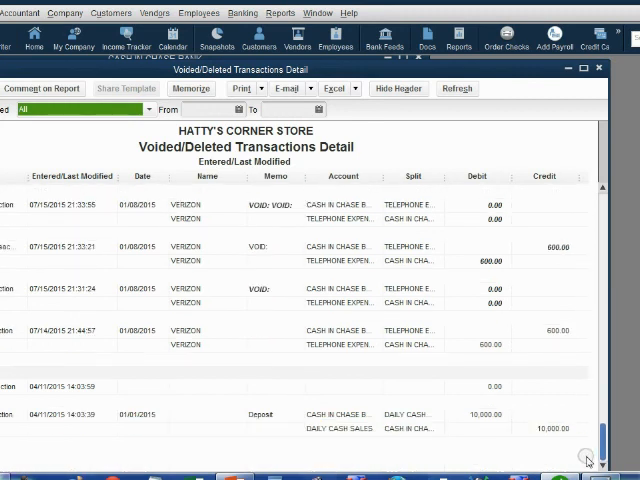
pyautogui.scroll(3)
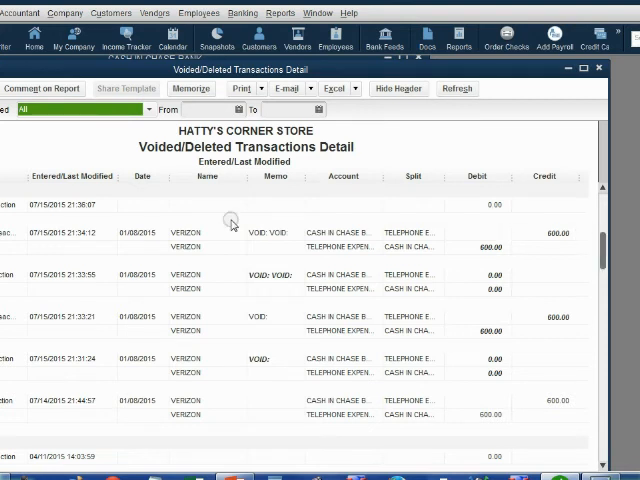
pyautogui.scroll(-3)
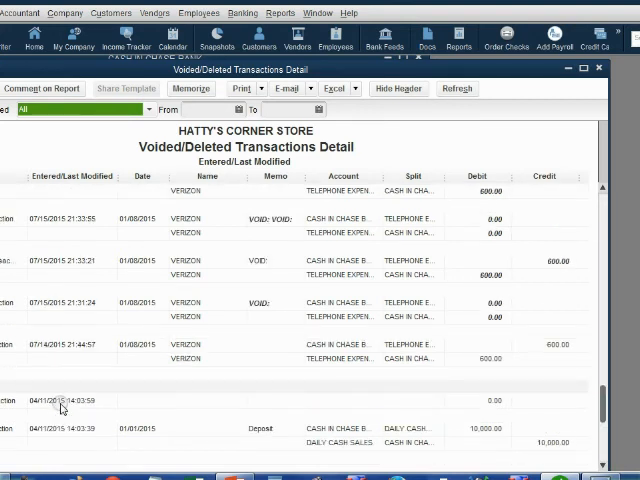
pyautogui.scroll(-3)
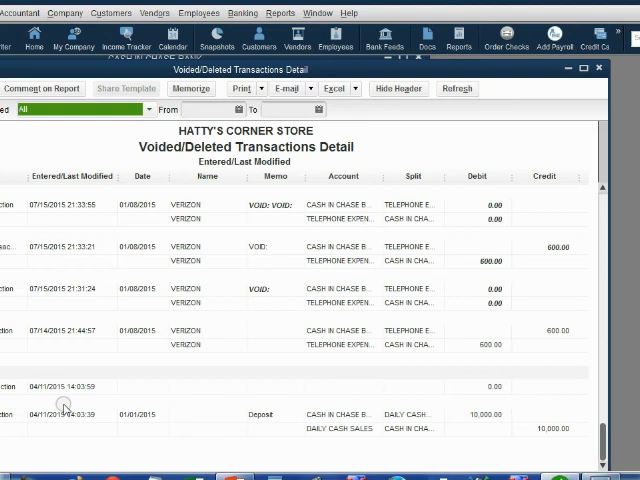
pyautogui.scroll(3)
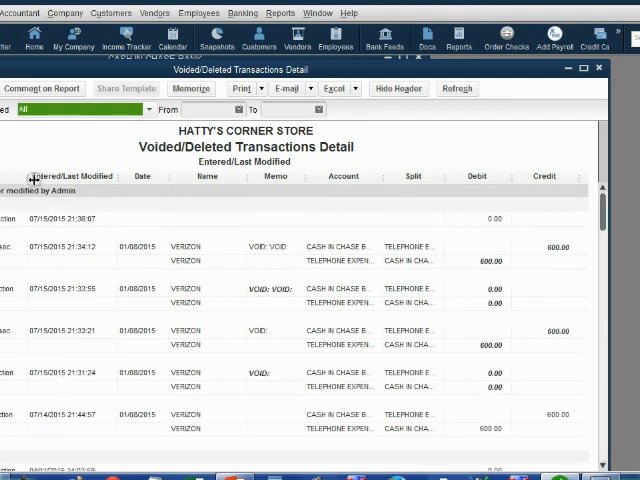
pyautogui.scroll(-3)
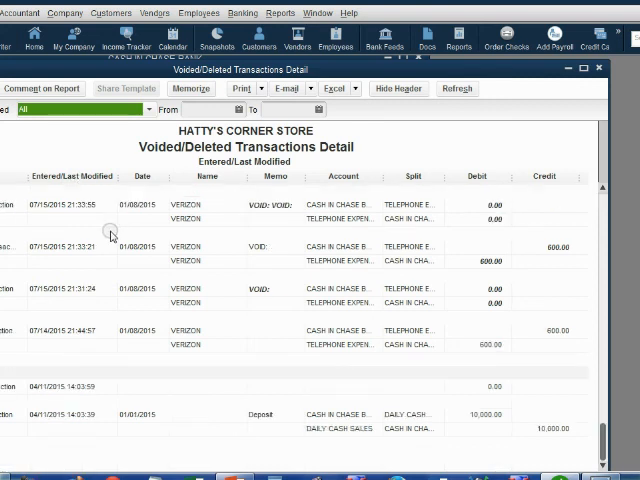
pyautogui.moveTo(82, 399)
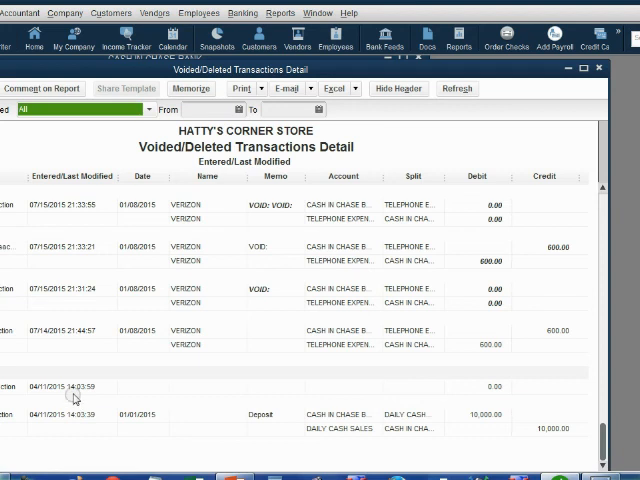
pyautogui.moveTo(76, 335)
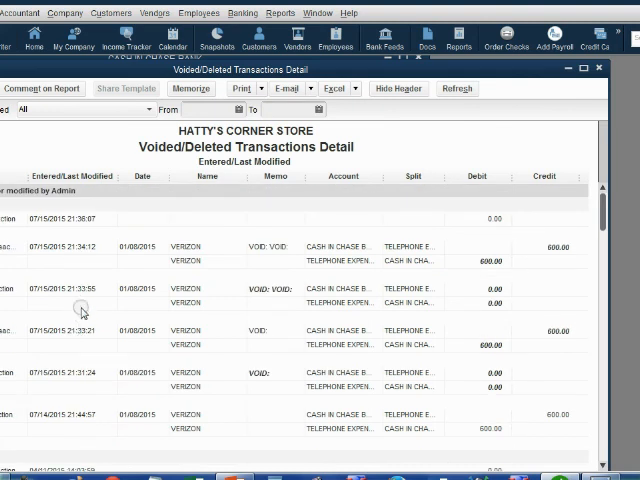
pyautogui.moveTo(70, 322)
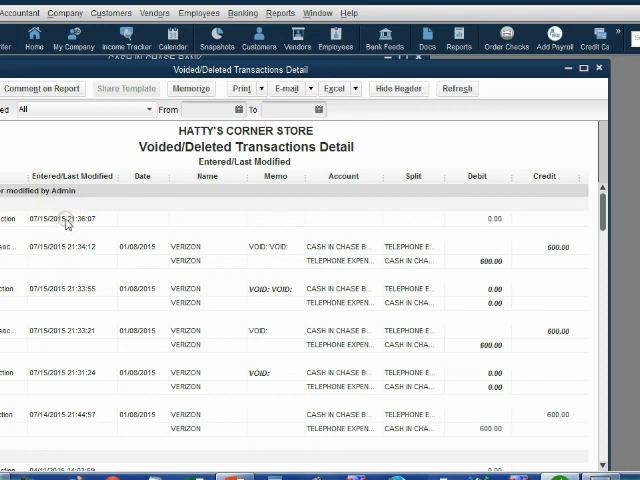
pyautogui.moveTo(122, 342)
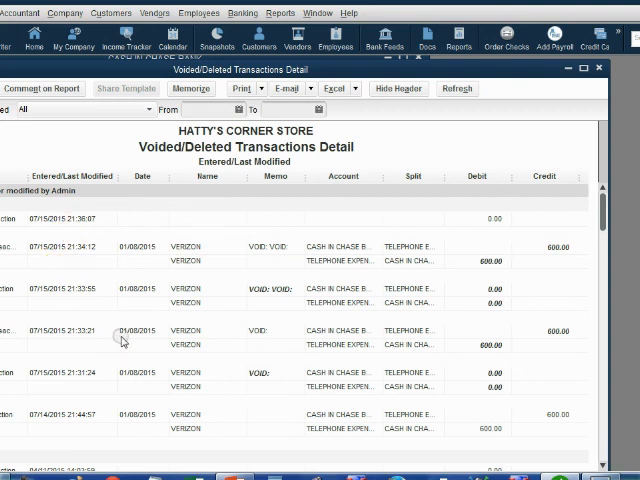